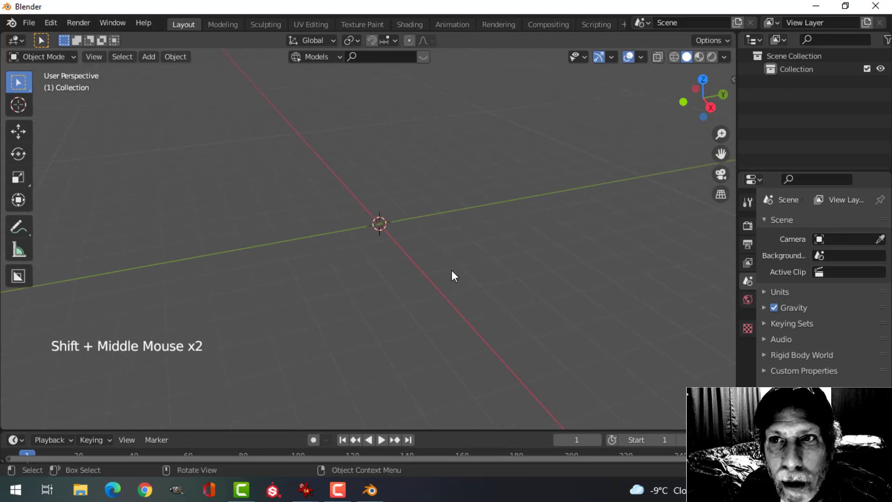
Add a 12-vertex mesh circle at the scene origin for editing.
{"action": "scroll", "scroll_direction": "up", "scroll_amount": 3}
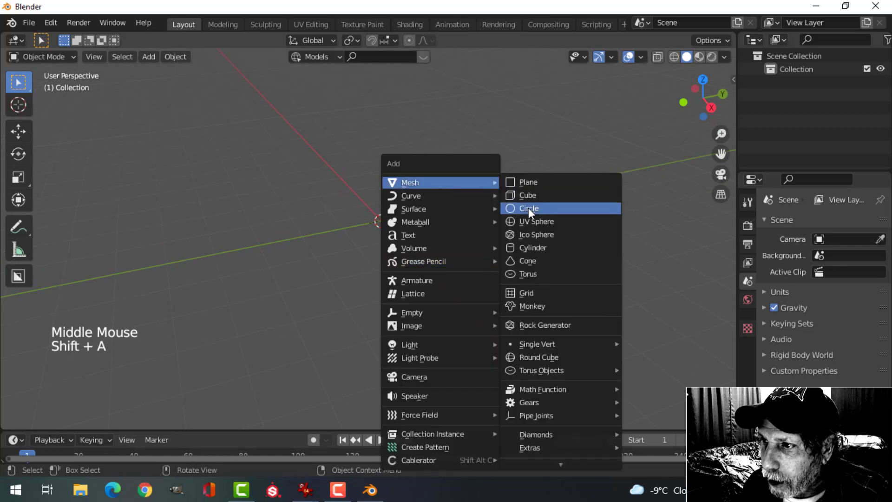
{"action": "left_click", "coordinate": [528, 207]}
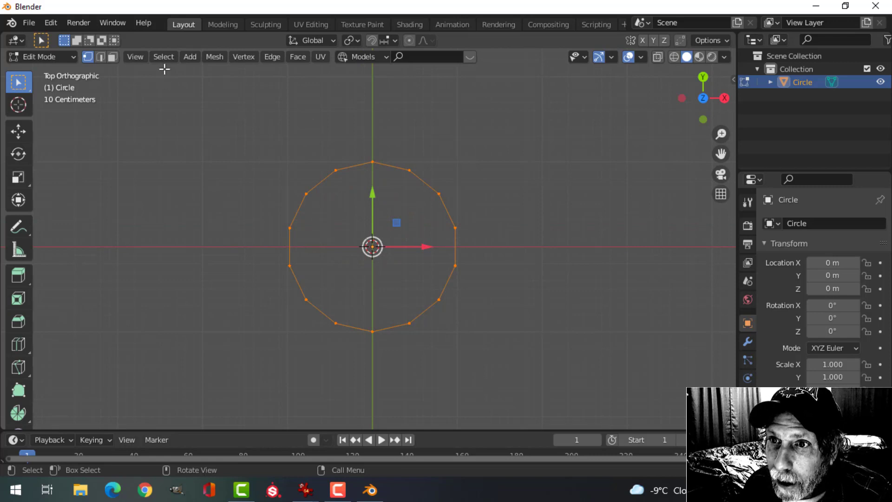
Checker-deselect every other circle vertex and scale the remaining ones into star points.
{"action": "left_click", "coordinate": [163, 56]}
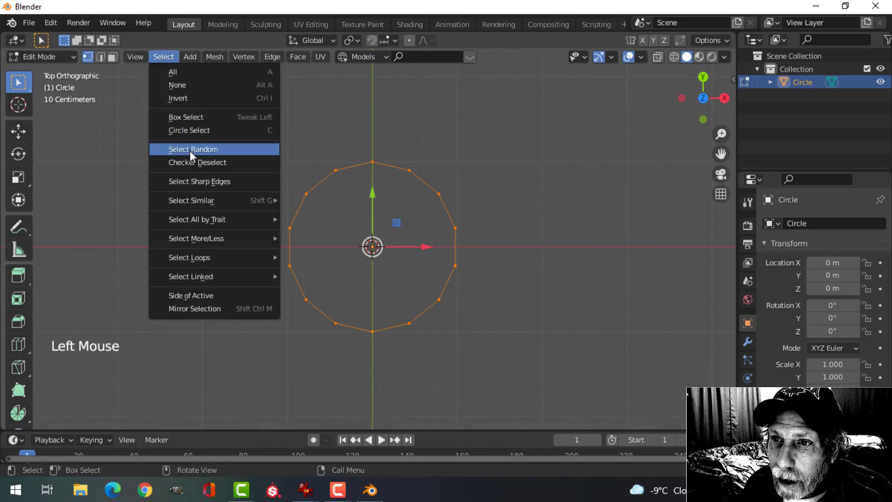
{"action": "left_click", "coordinate": [197, 162]}
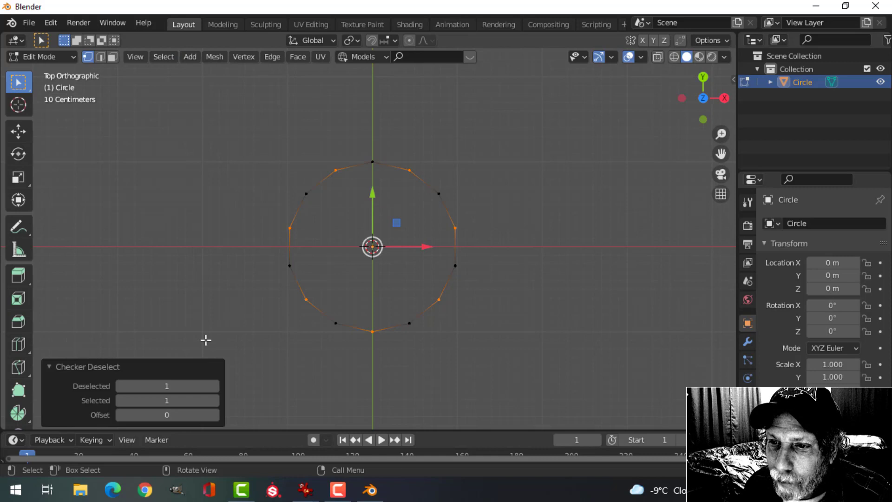
{"action": "mouse_move", "coordinate": [566, 212]}
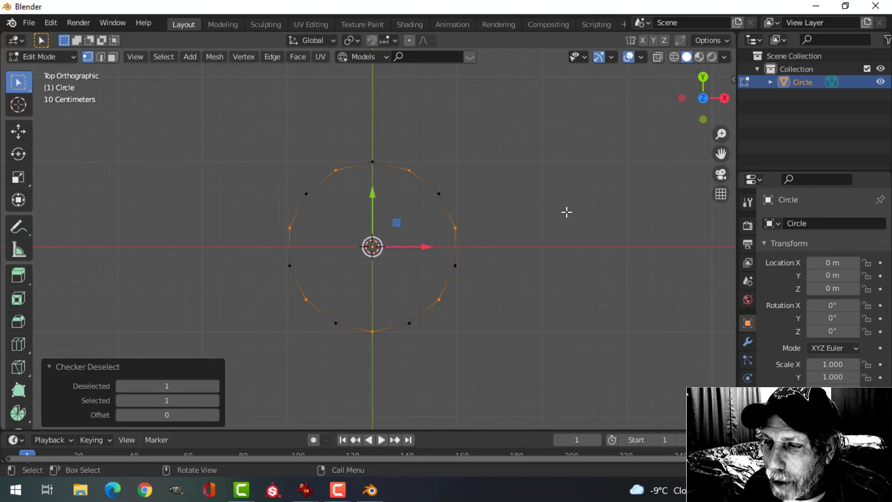
{"action": "key", "text": "s"}
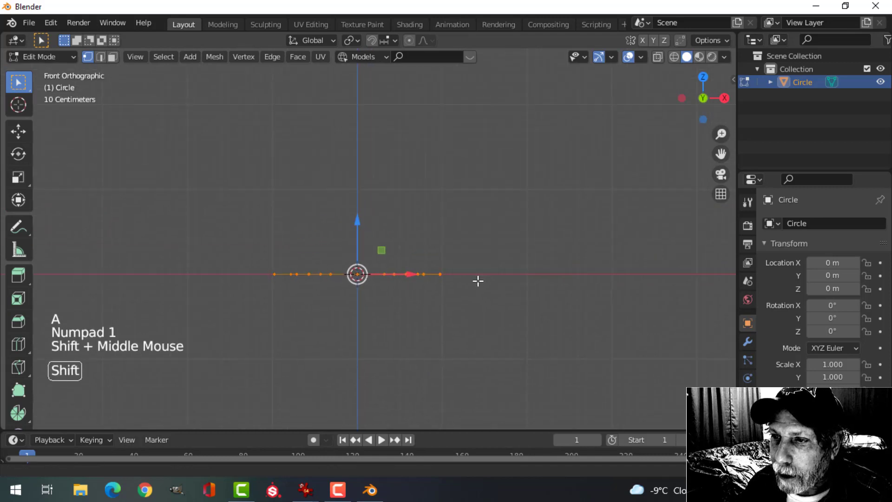
Extrude the star outline about 1.28 m upward and scale the top rim inward to 0.781.
{"action": "key", "text": "e"}
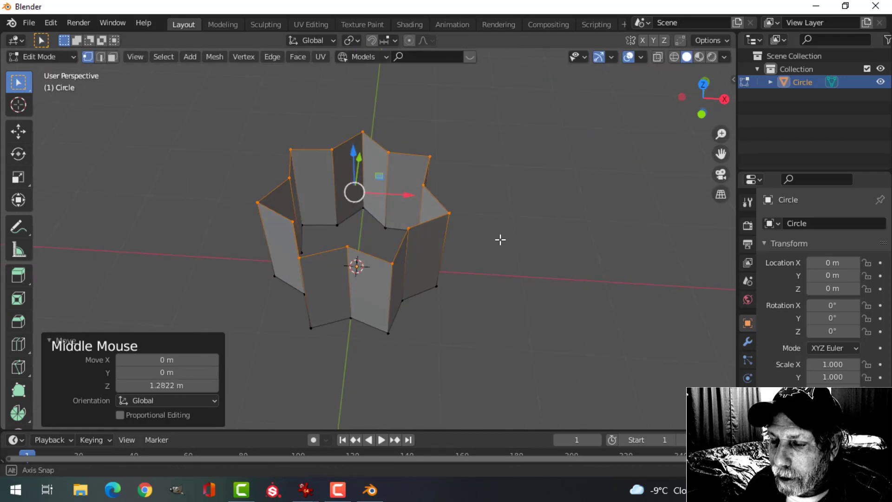
{"action": "scroll", "scroll_direction": "up", "scroll_amount": 3}
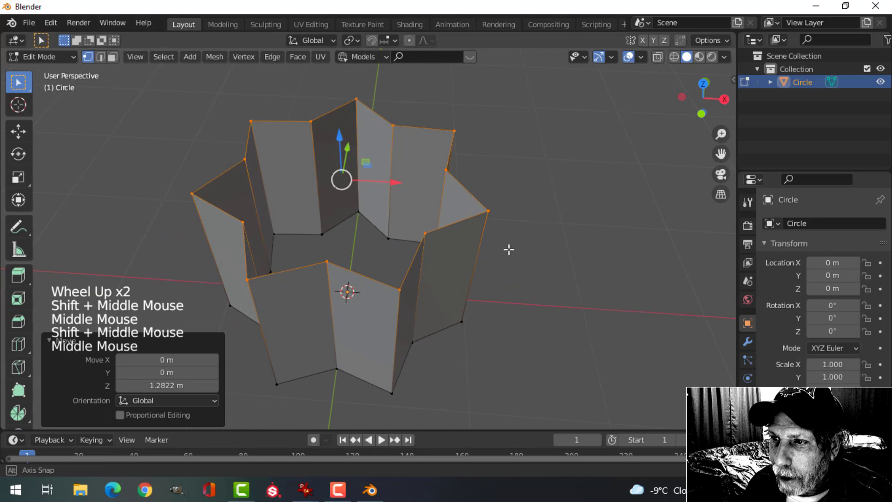
{"action": "key", "text": "s"}
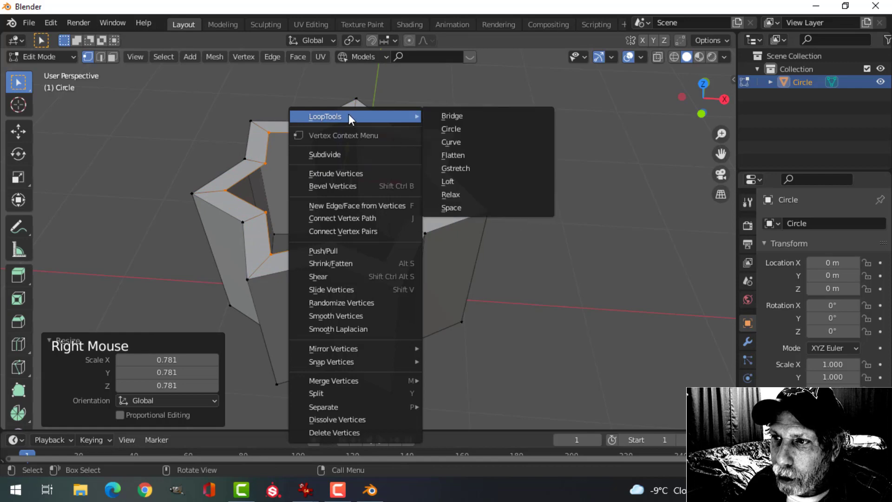
Round the inner top loop with LoopTools Circle and extrude it down into a recessed hole.
{"action": "left_click", "coordinate": [450, 129]}
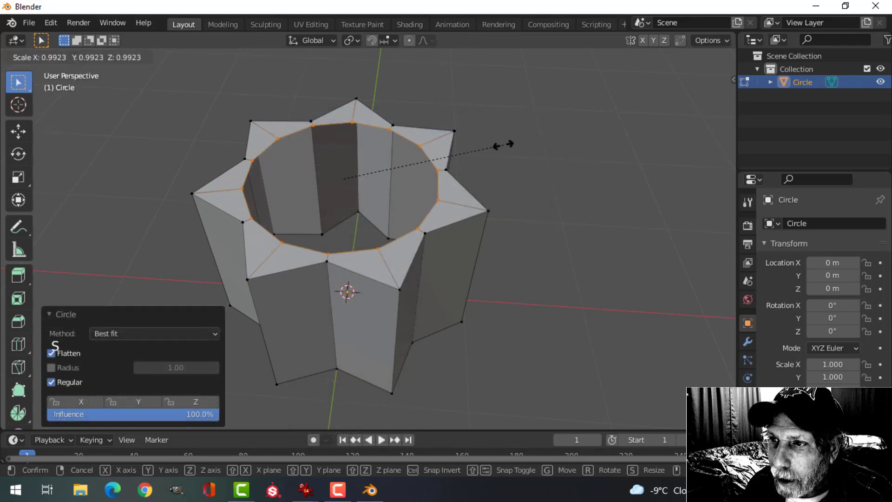
{"action": "scroll", "scroll_direction": "up", "scroll_amount": 3}
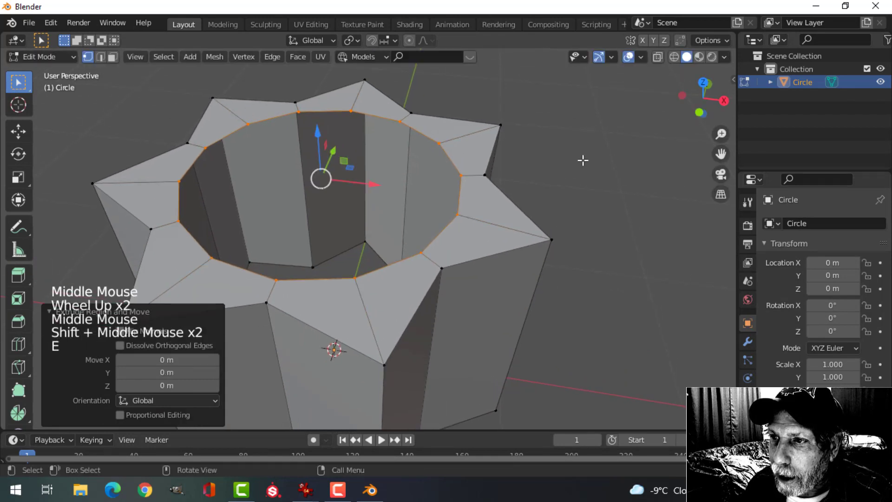
{"action": "key", "text": "s"}
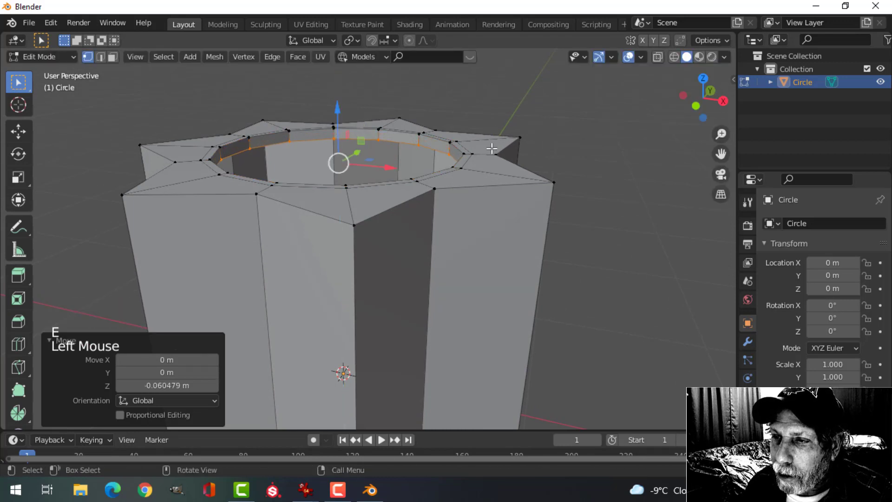
{"action": "key", "text": "Tab"}
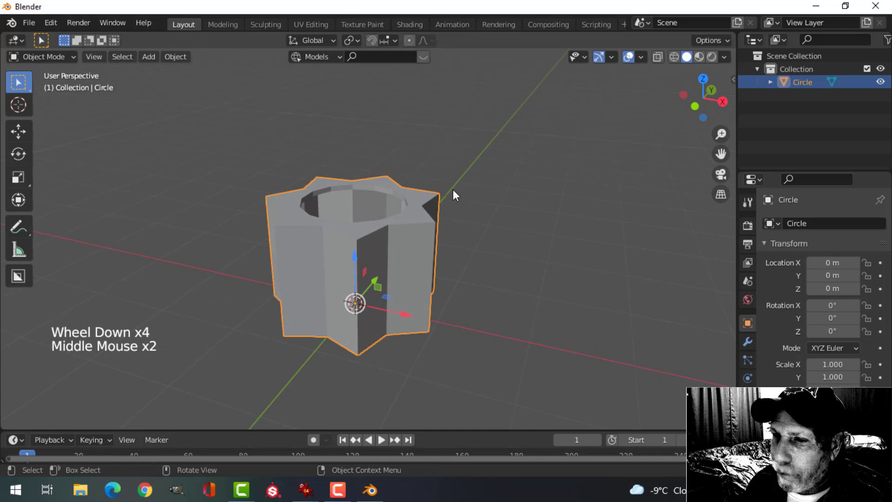
Add a level-2 Subdivision Surface and slide an extra edge loop near the top edge.
{"action": "key", "text": "ctrl+2"}
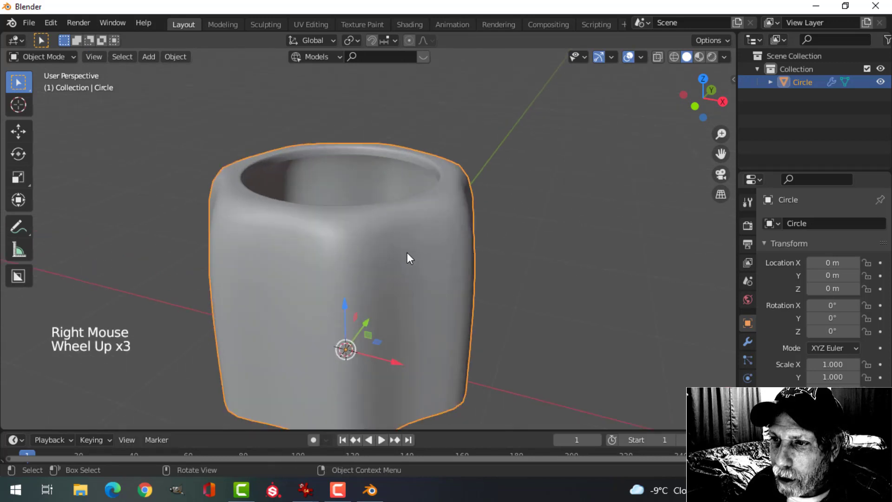
{"action": "key", "text": "Tab"}
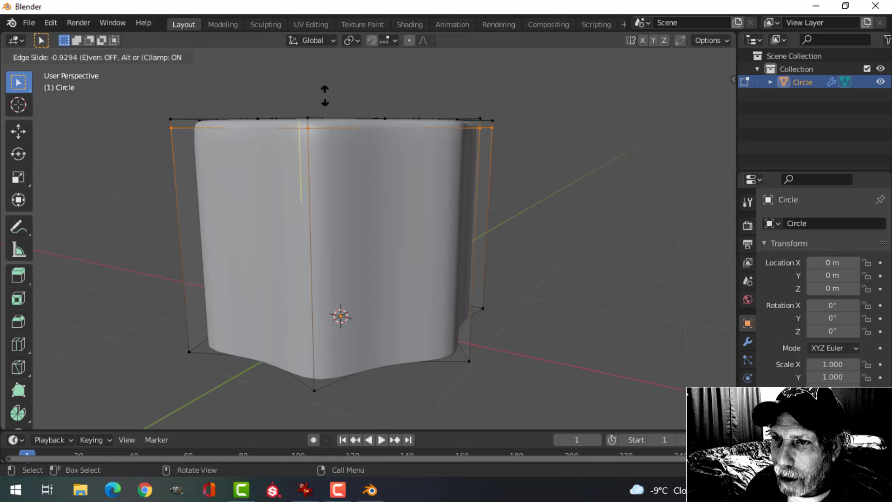
{"action": "key", "text": "Tab"}
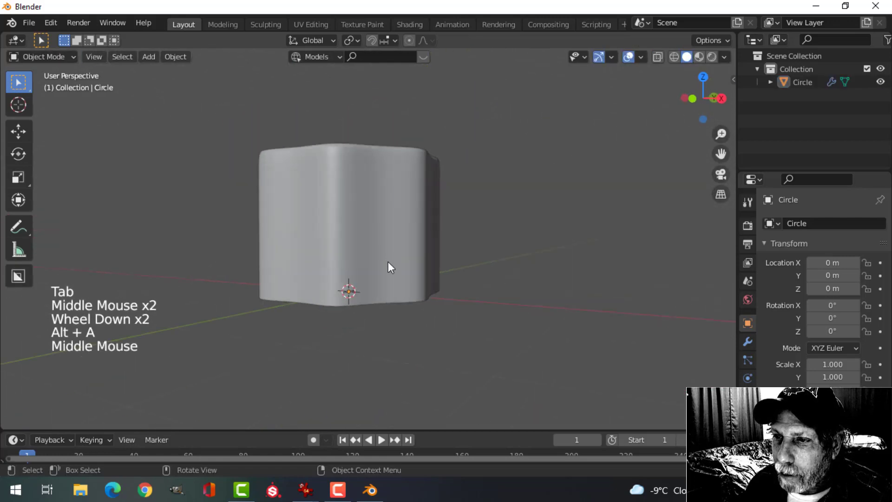
Flare the bottom loop outward, round it with LoopTools Circle, and add a supporting loop.
{"action": "key", "text": "Tab"}
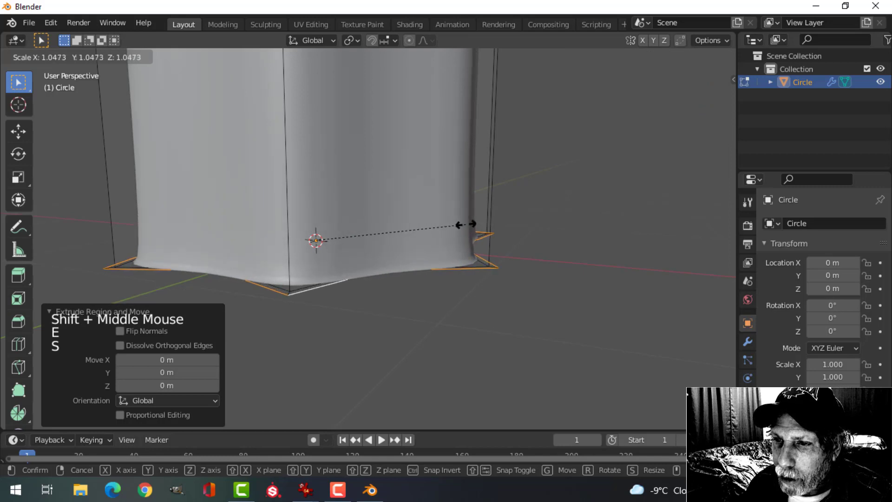
{"action": "right_click", "coordinate": [316, 240]}
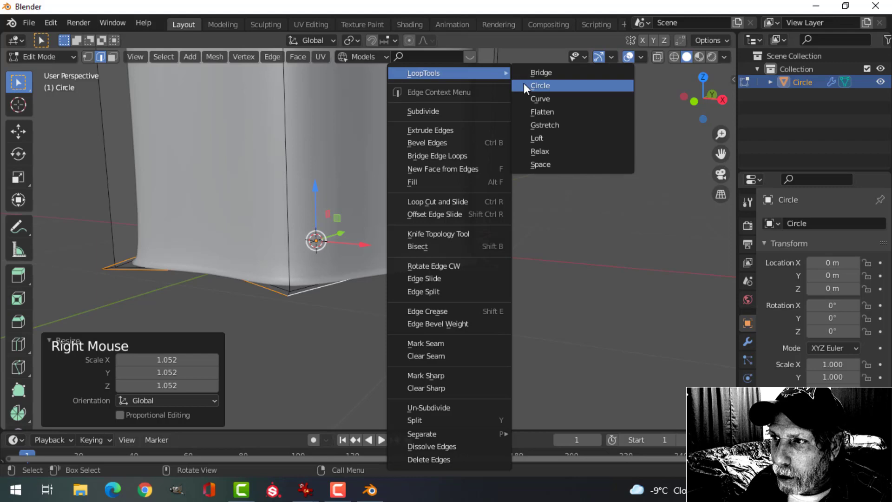
{"action": "left_click", "coordinate": [540, 85]}
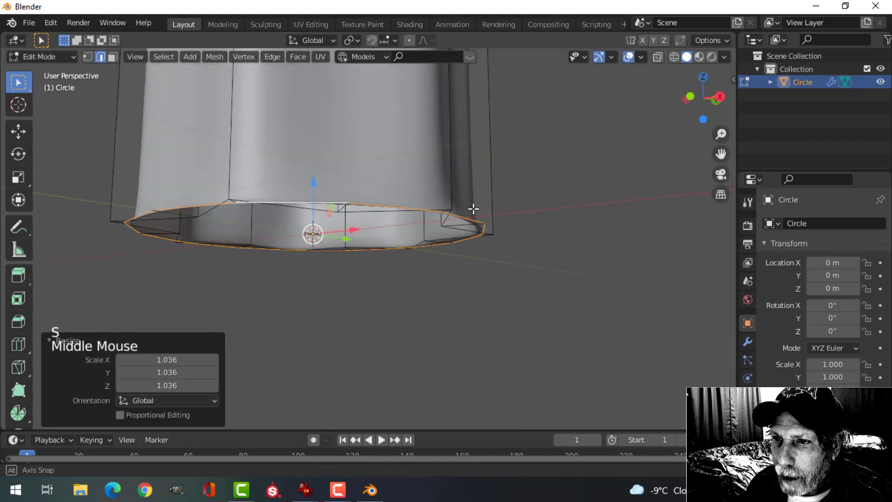
{"action": "scroll", "scroll_direction": "down", "scroll_amount": 3}
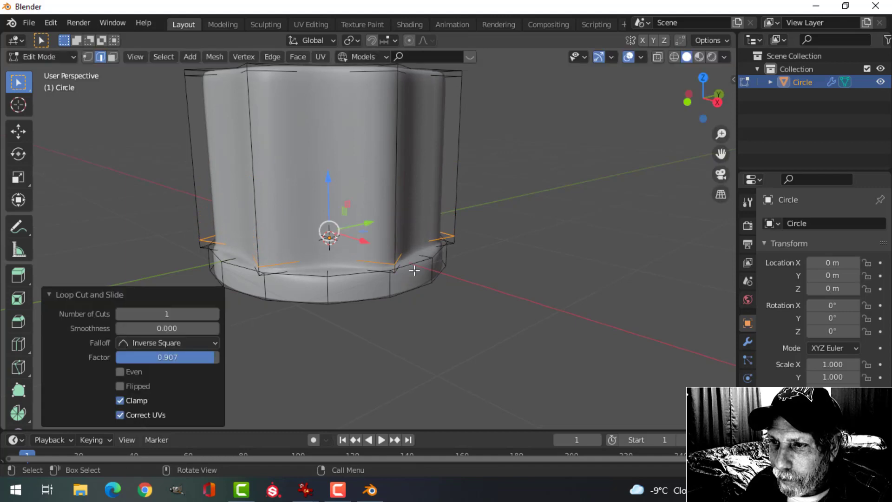
{"action": "key", "text": "Tab"}
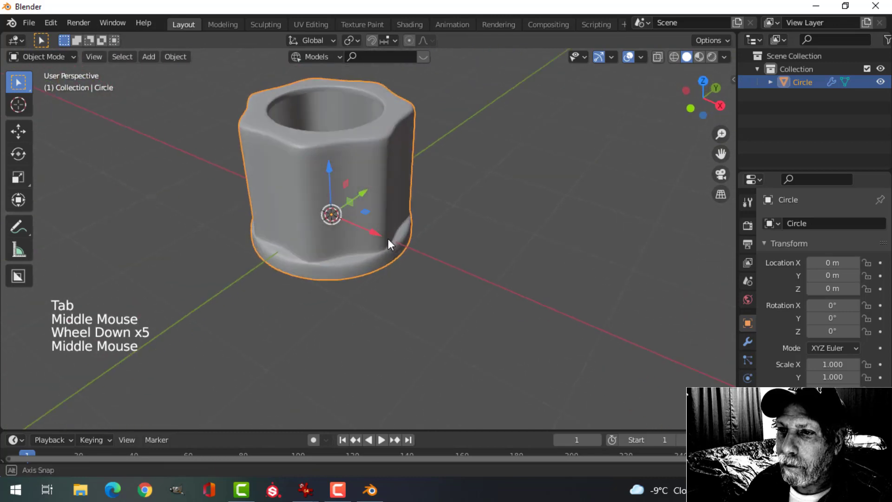
Inset the bottom face and extrude a narrower post downward, adding supporting loop cuts near the base.
{"action": "key", "text": "Tab"}
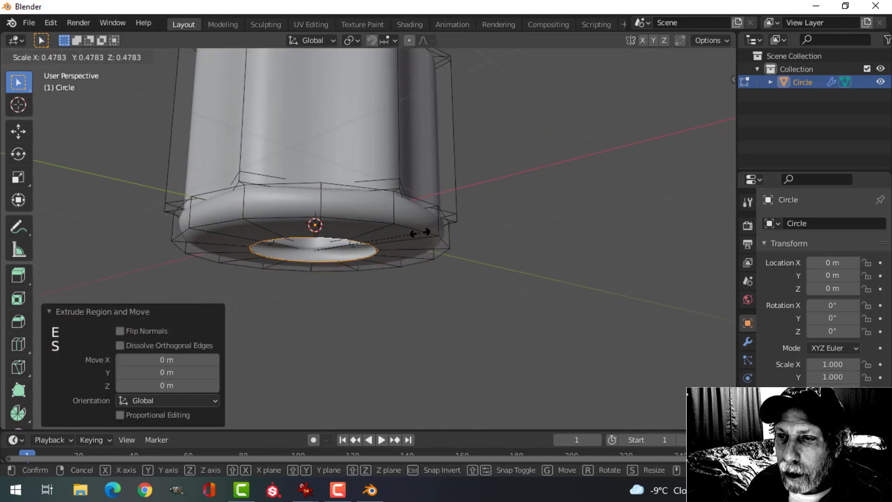
{"action": "scroll", "scroll_direction": "down", "scroll_amount": 3}
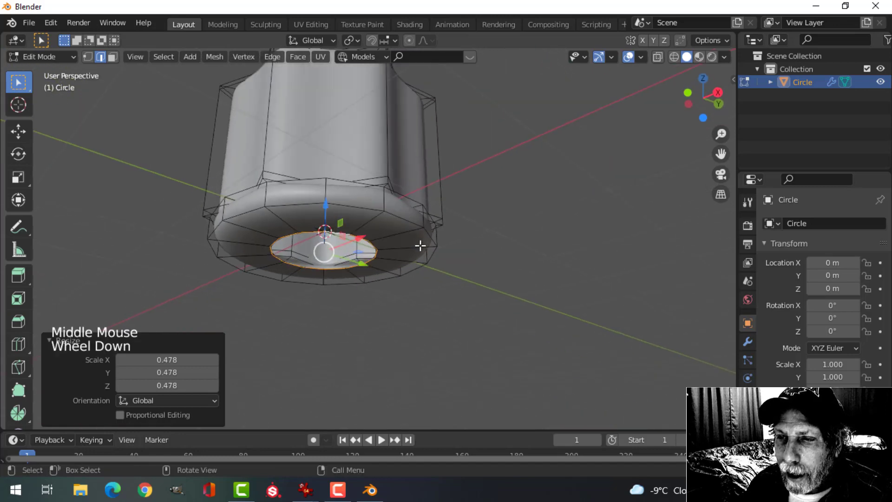
{"action": "scroll", "scroll_direction": "down", "scroll_amount": 3}
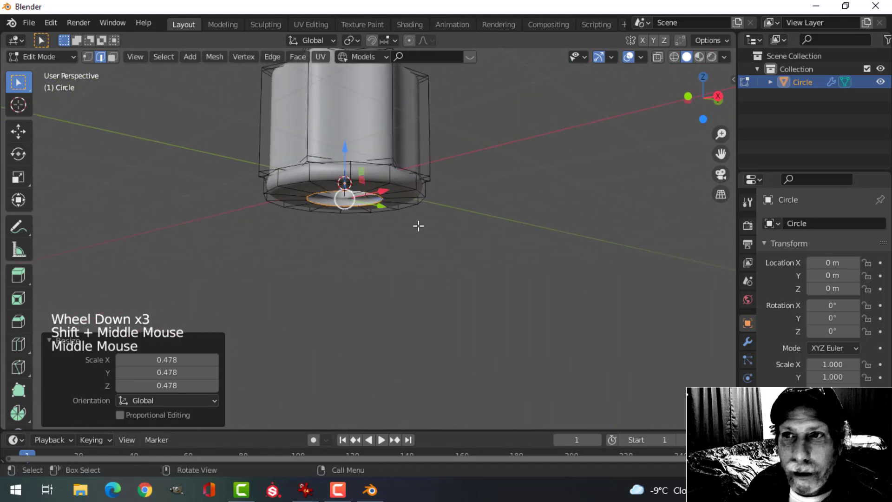
{"action": "key", "text": "e"}
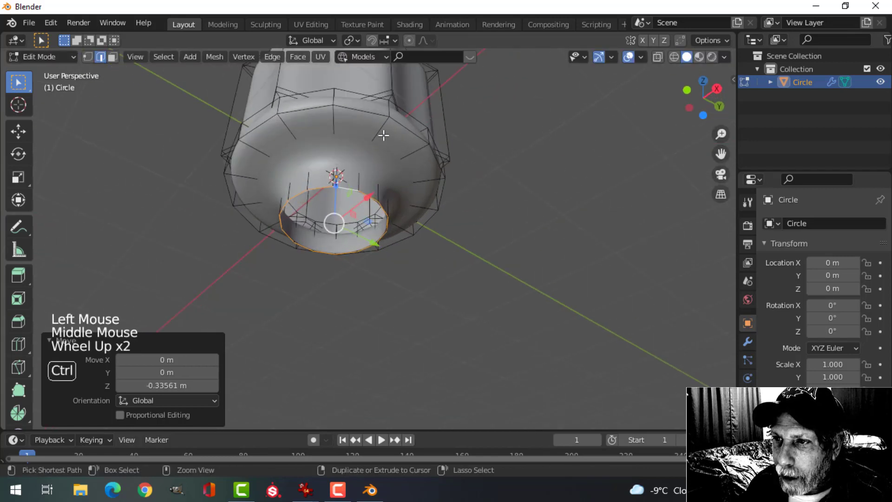
{"action": "key", "text": "ctrl+r"}
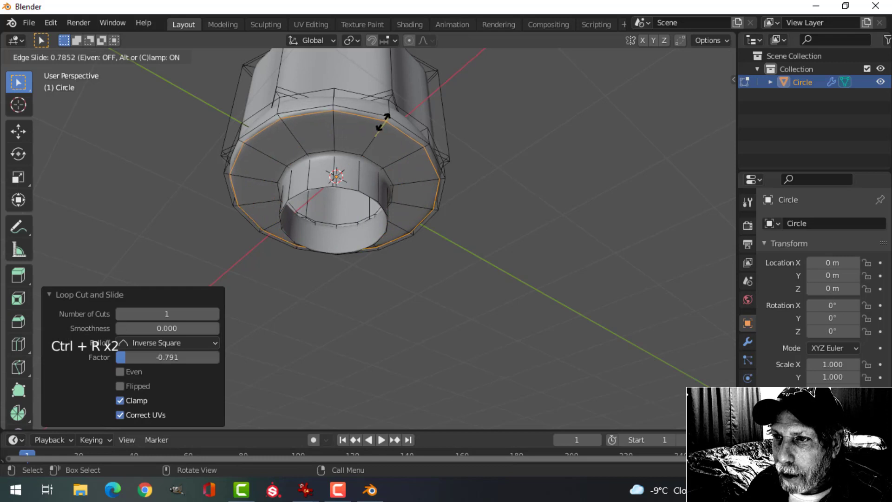
{"action": "key", "text": "Tab"}
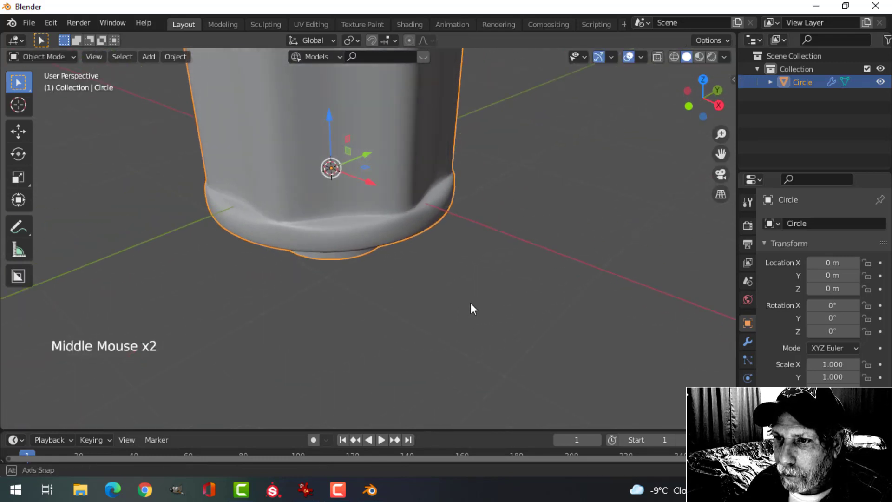
{"action": "key", "text": "Tab"}
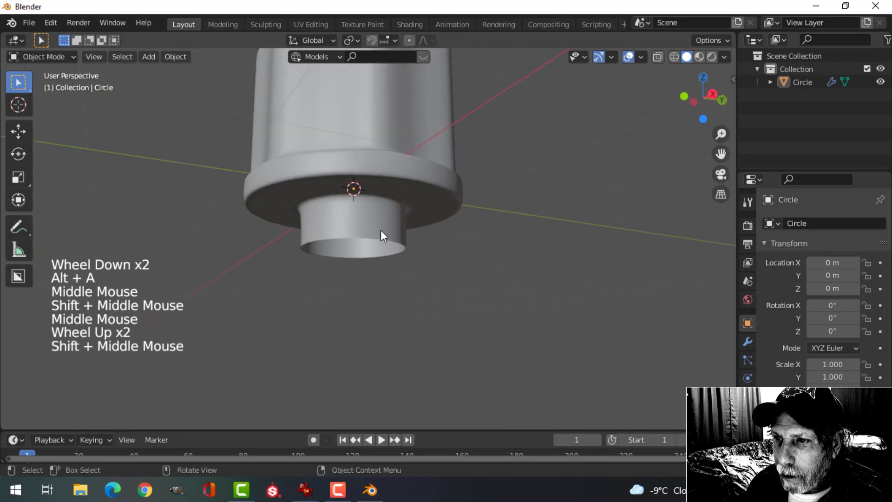
{"action": "key", "text": "Tab"}
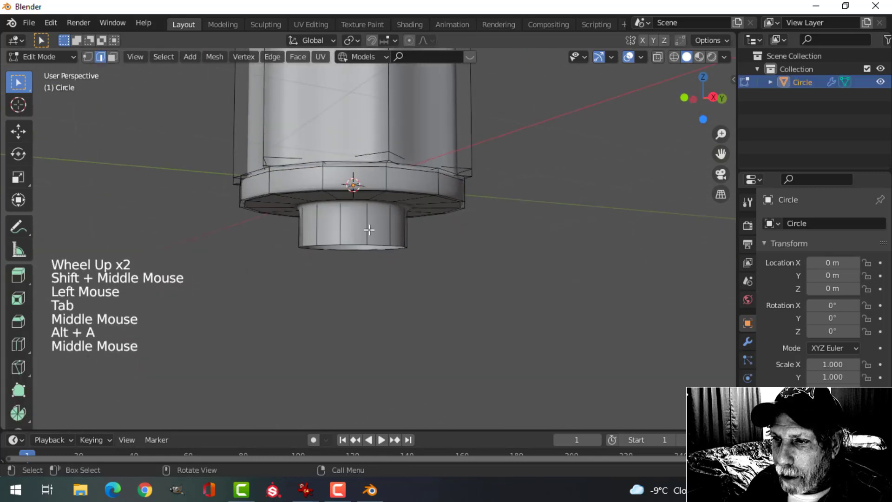
{"action": "key", "text": "ctrl+r"}
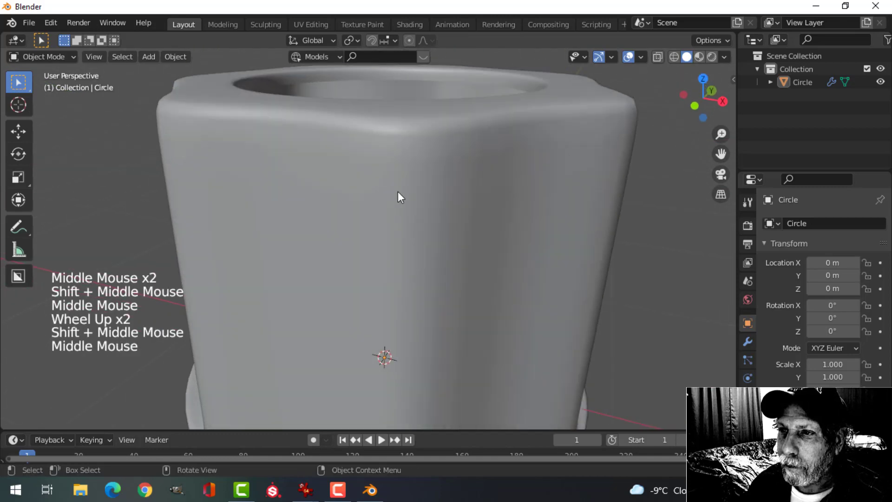
Separate the top ring into its own object, fill it, extrude thickness, and inset its top.
{"action": "key", "text": "Tab"}
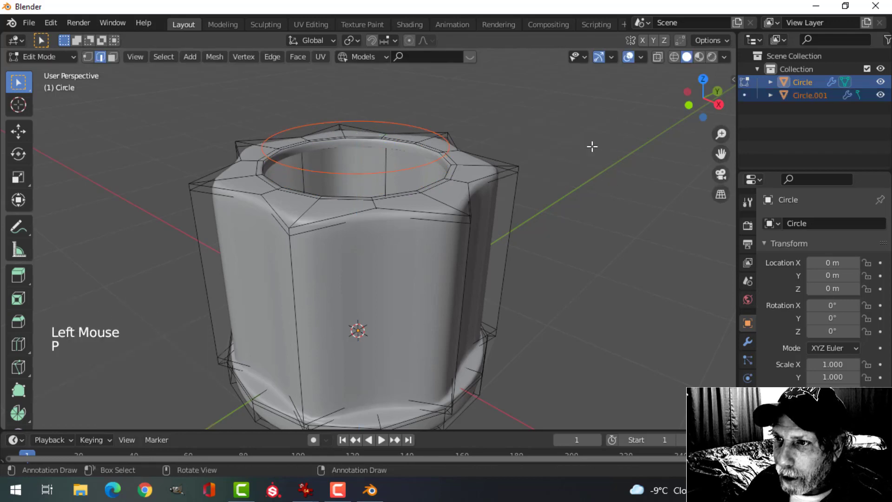
{"action": "key", "text": "Tab"}
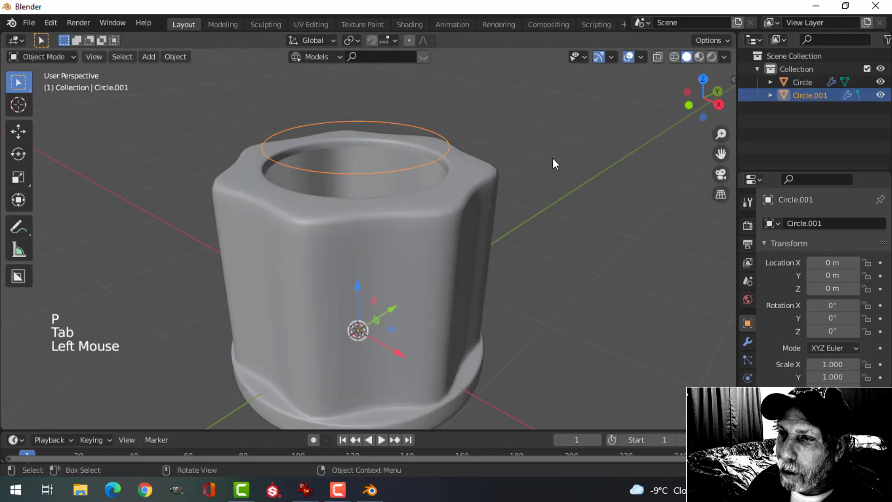
{"action": "key", "text": "Tab"}
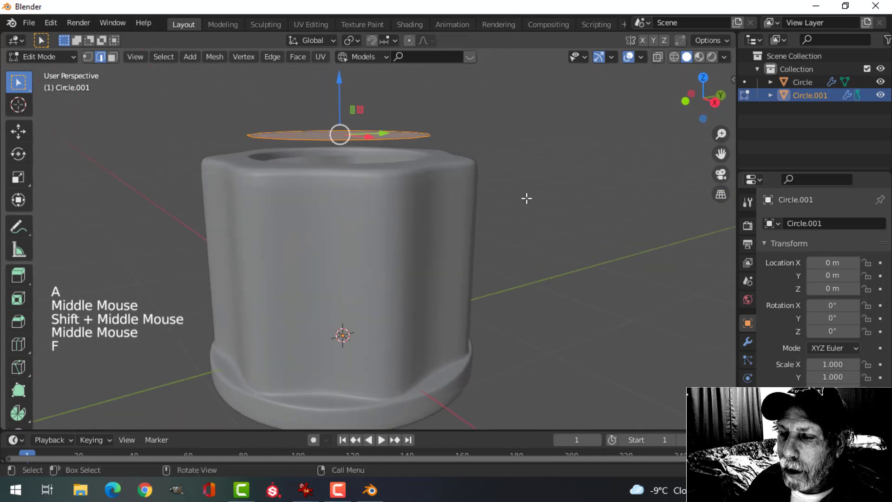
{"action": "key", "text": "e"}
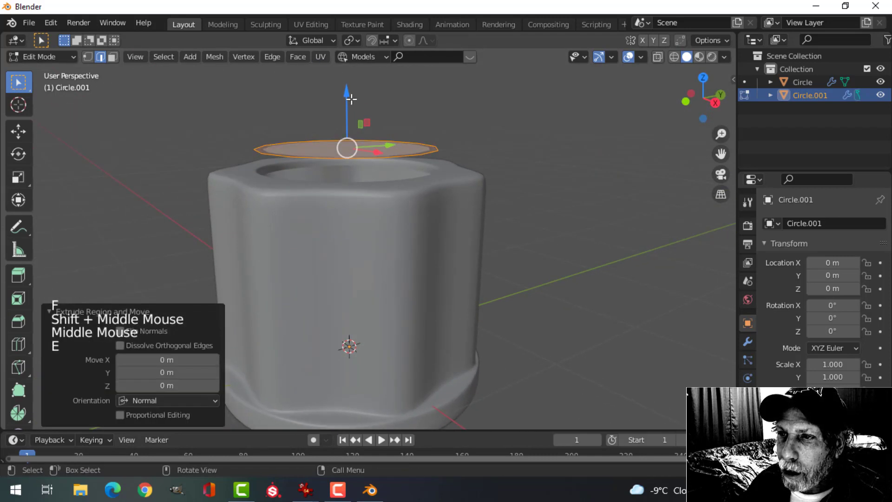
{"action": "key", "text": "x"}
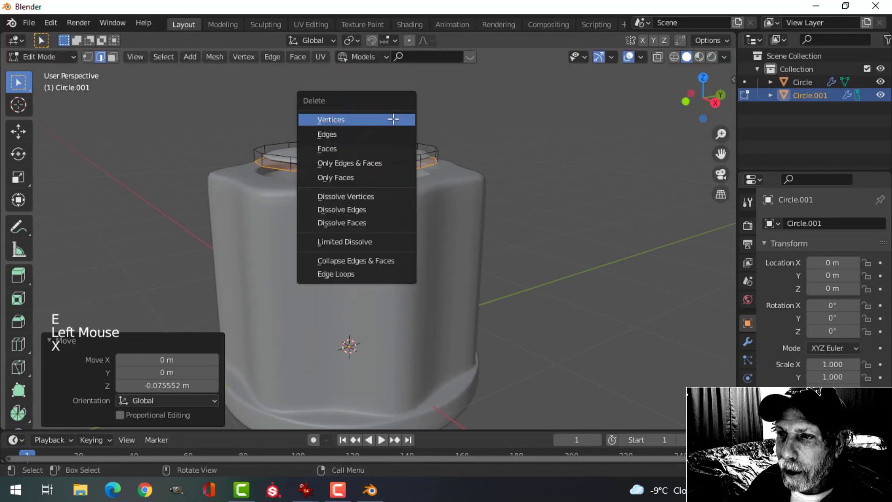
{"action": "left_click", "coordinate": [331, 119]}
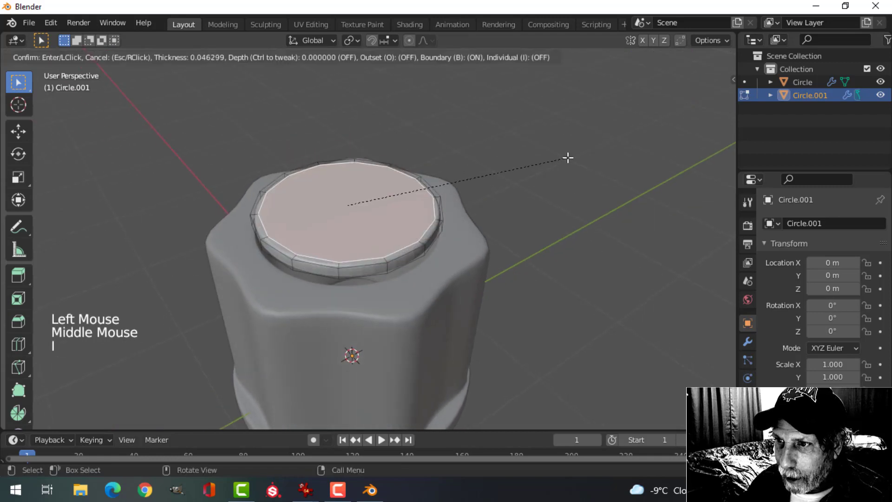
{"action": "key", "text": "Tab"}
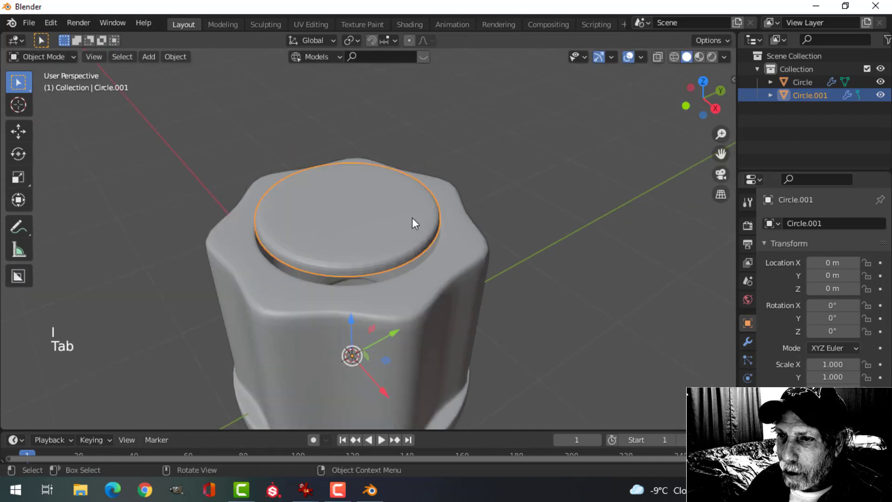
{"action": "right_click", "coordinate": [413, 222]}
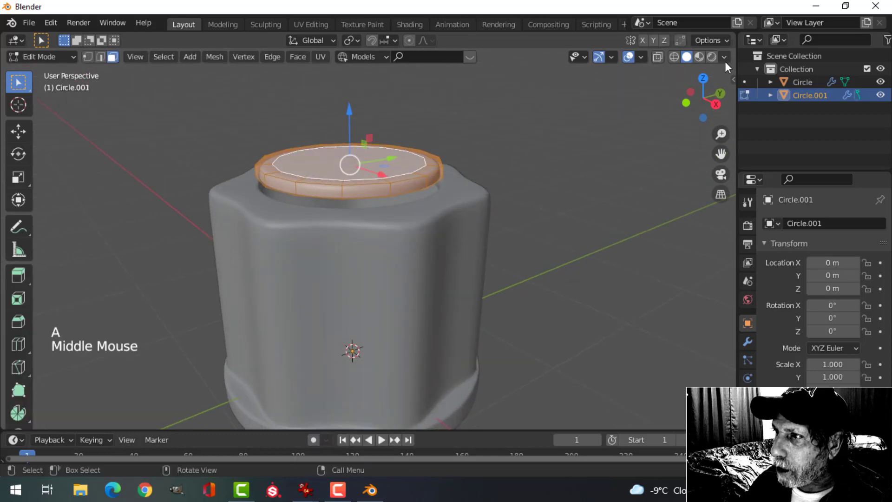
Switch viewport shading to a gold MatCap with cavity and shadows enabled.
{"action": "left_click", "coordinate": [724, 57]}
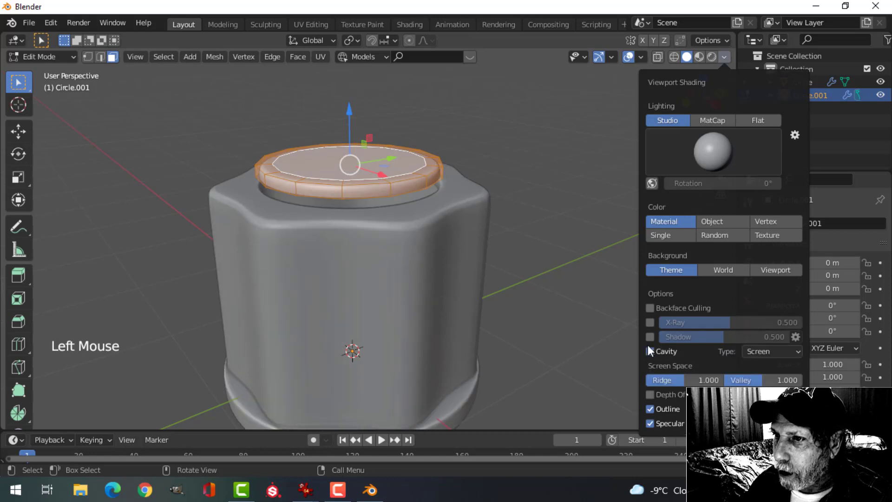
{"action": "left_click", "coordinate": [650, 352]}
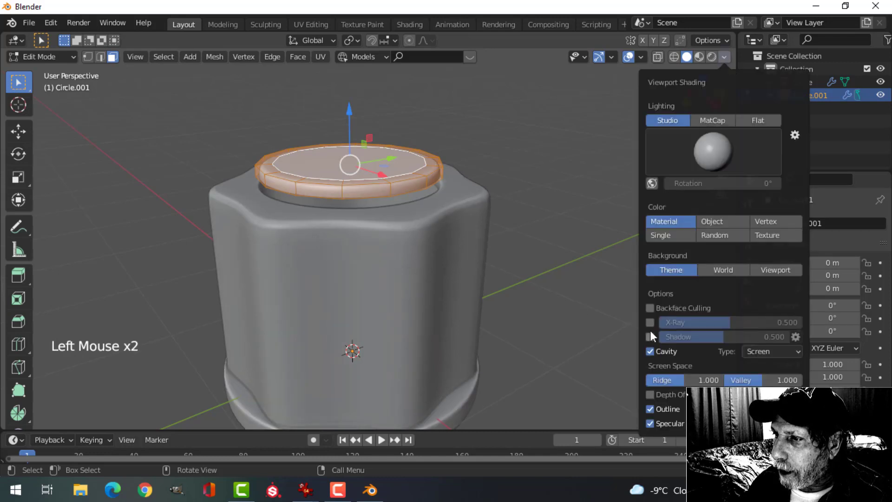
{"action": "left_click", "coordinate": [711, 120]}
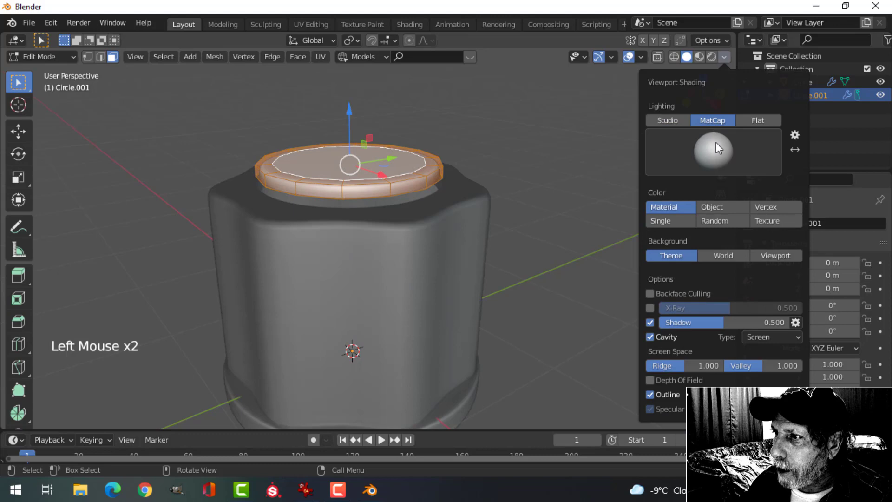
{"action": "left_click", "coordinate": [712, 150]}
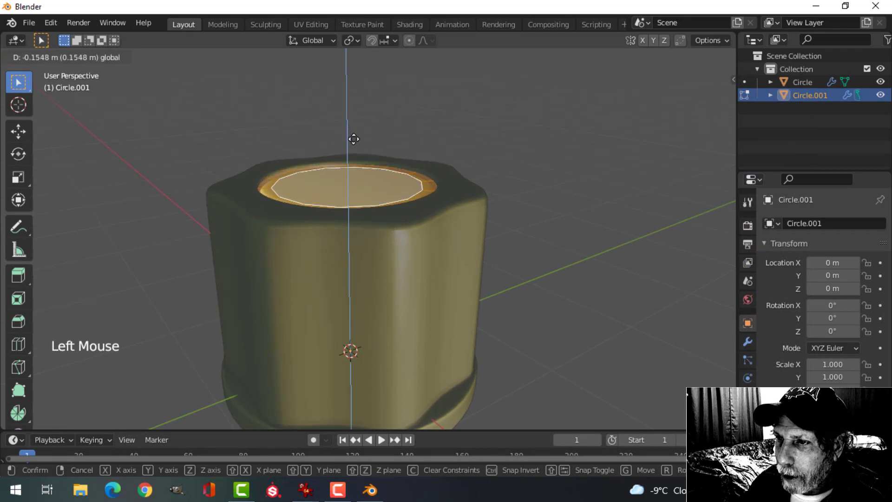
Fix the lid's normals, set Cavity Type to Both, and strengthen the screen-space valley.
{"action": "key", "text": "Tab"}
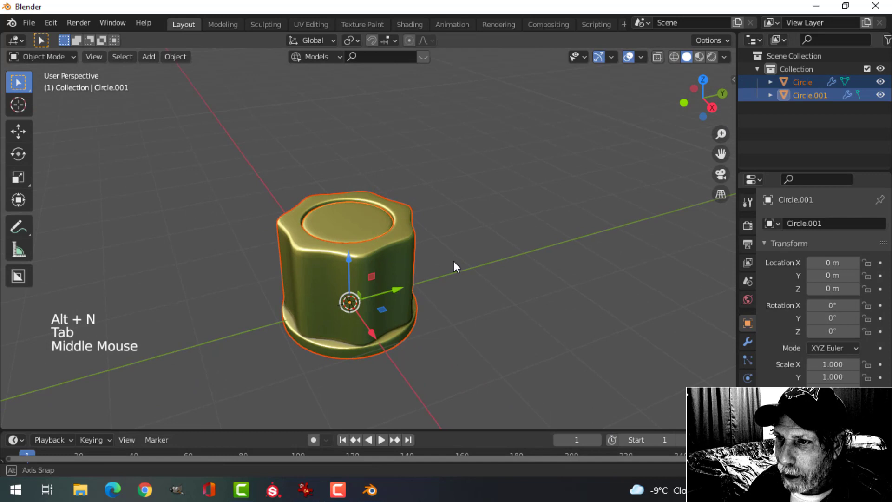
{"action": "left_click", "coordinate": [724, 57]}
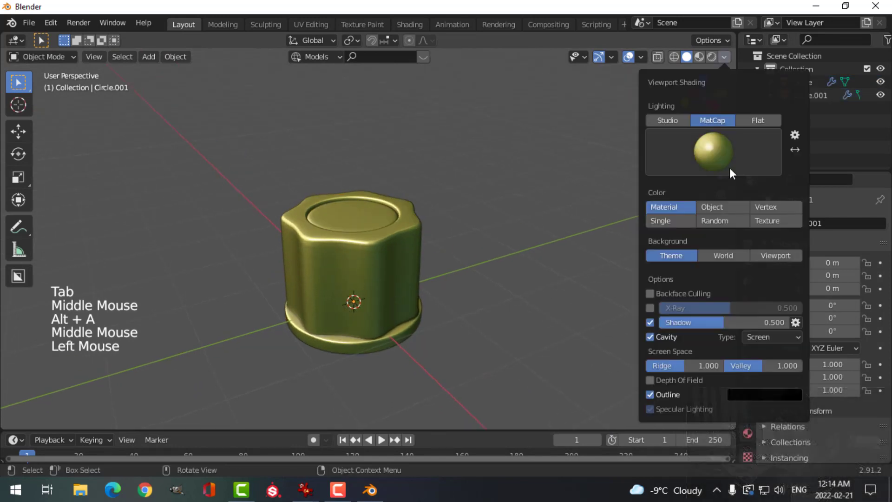
{"action": "left_click", "coordinate": [771, 336]}
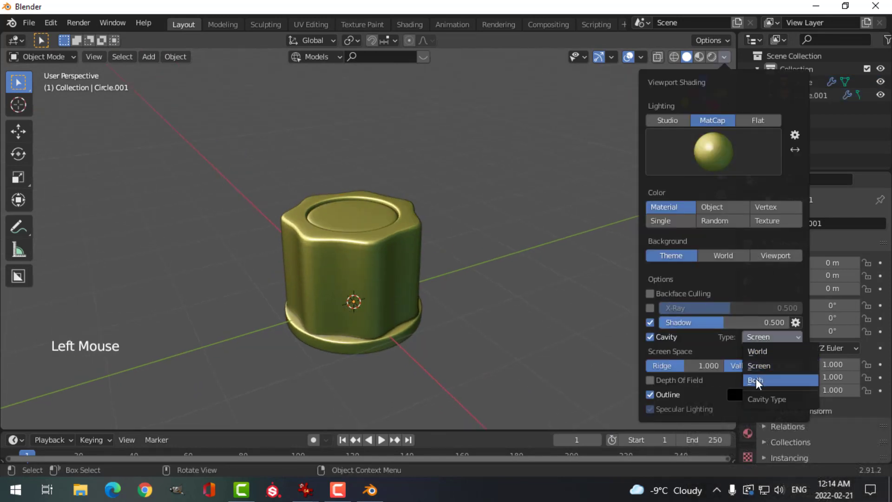
{"action": "left_click", "coordinate": [757, 379]}
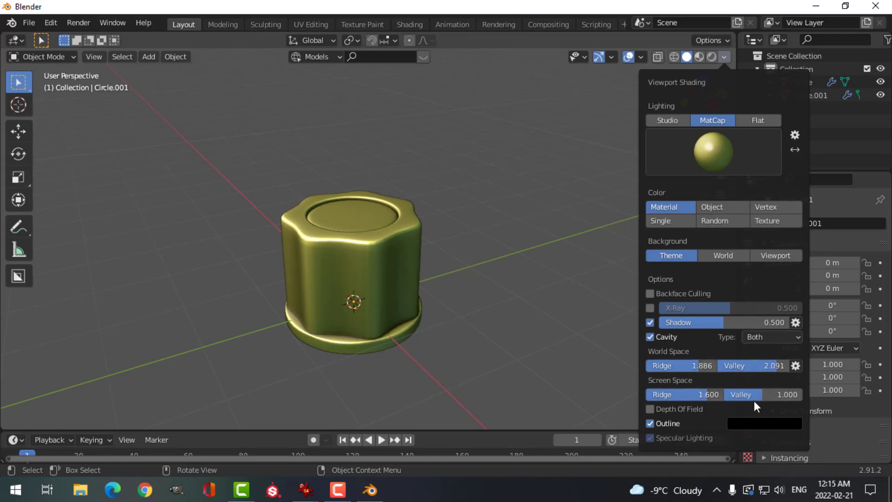
{"action": "left_click", "coordinate": [524, 309]}
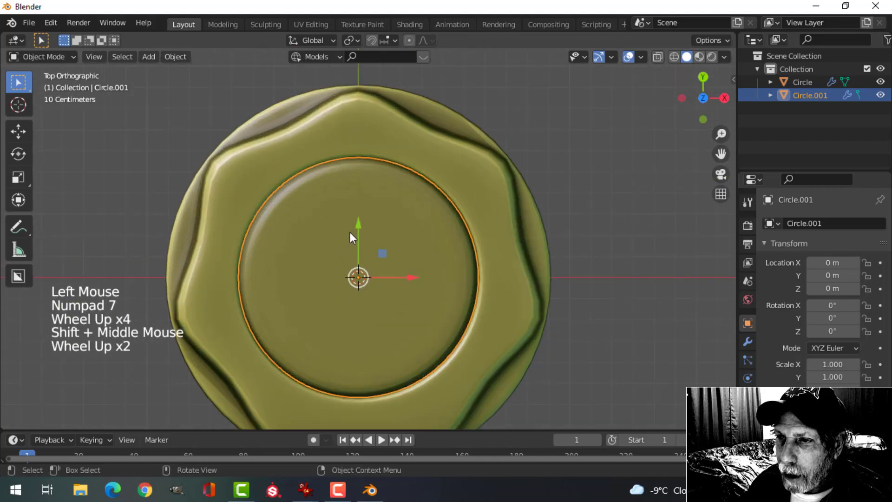
Inset a small face on the lid top and sink it about 0.036 m.
{"action": "key", "text": "Tab"}
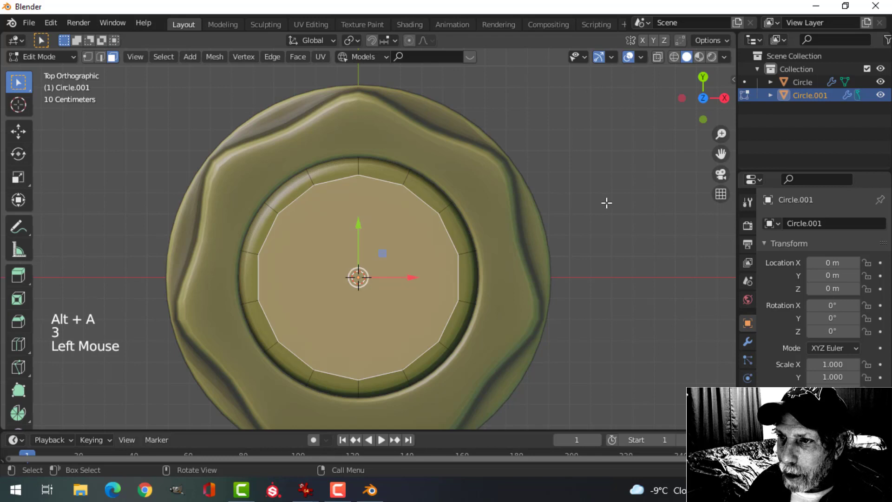
{"action": "key", "text": "i"}
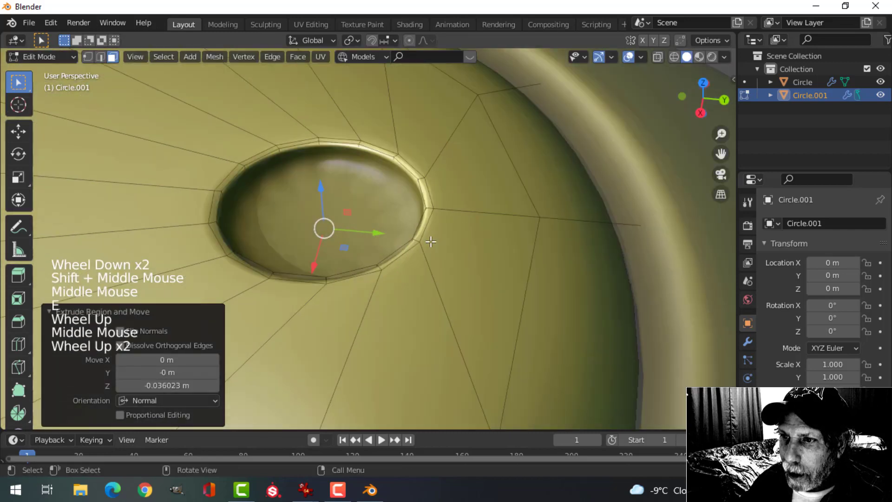
{"action": "key", "text": "i"}
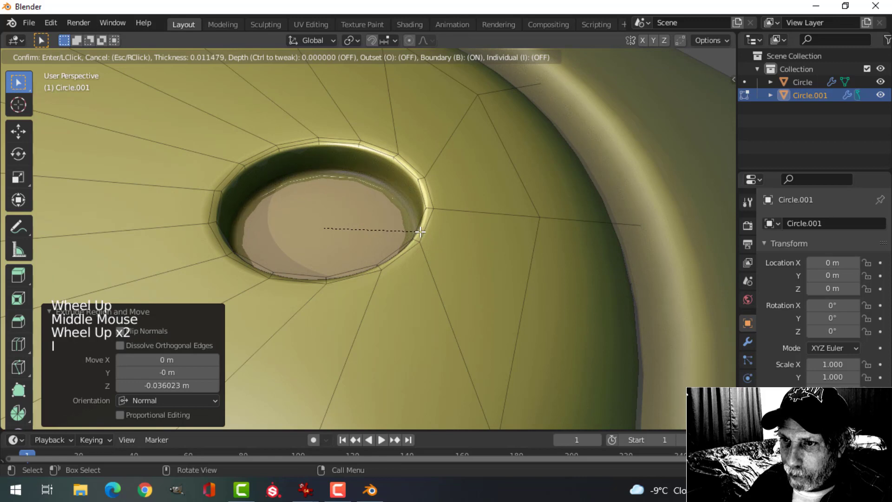
{"action": "key", "text": "Tab"}
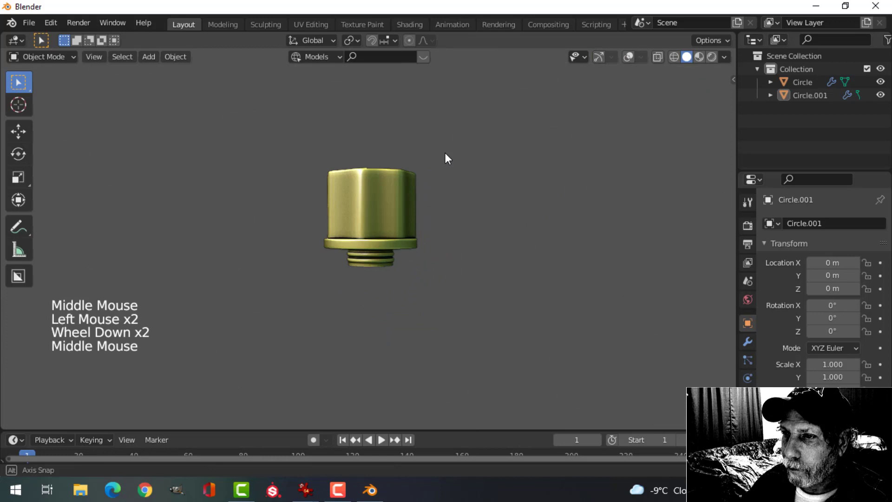
Turn on Statistics in Viewport Overlays, showing about 6,189 vertices.
{"action": "scroll", "scroll_direction": "up", "scroll_amount": 3}
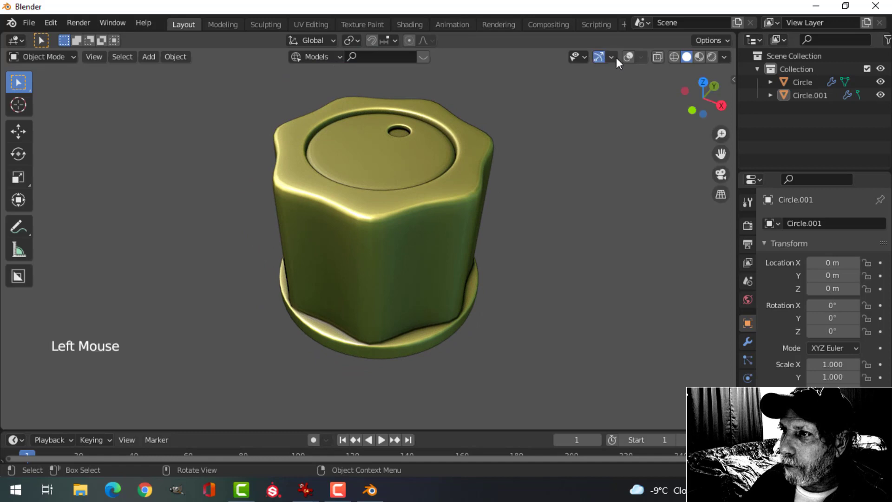
{"action": "left_click", "coordinate": [640, 56]}
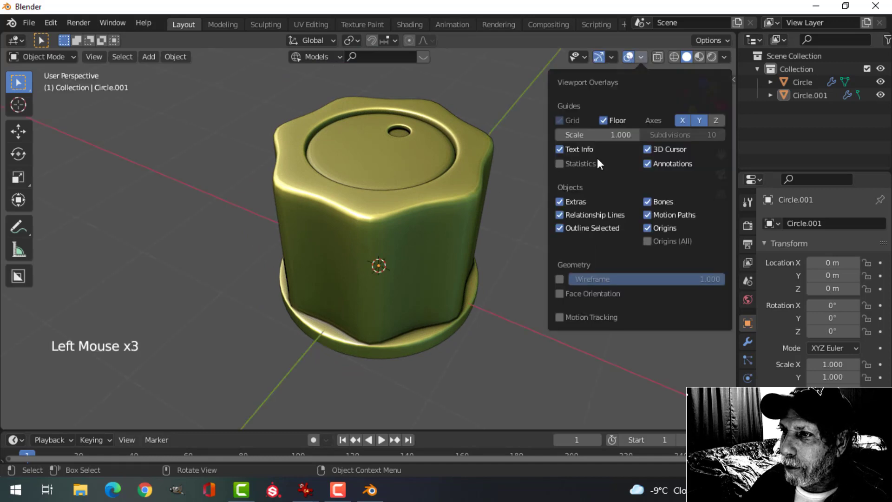
{"action": "left_click", "coordinate": [544, 200]}
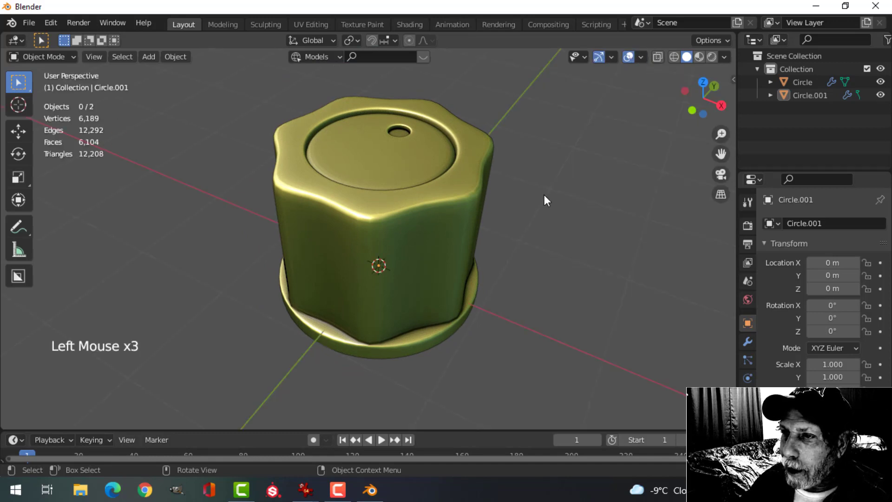
{"action": "scroll", "scroll_direction": "down", "scroll_amount": 3}
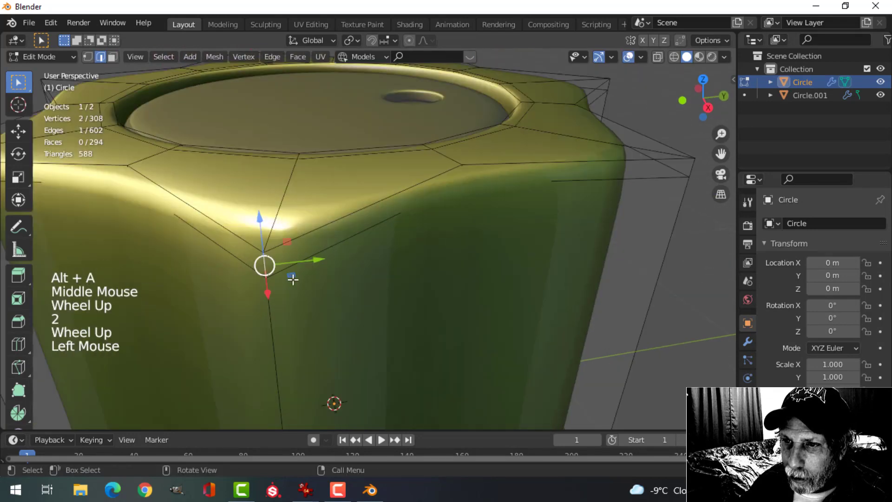
Crease the knob body's vertical star corner edges to about 0.26.
{"action": "scroll", "scroll_direction": "down", "scroll_amount": 3}
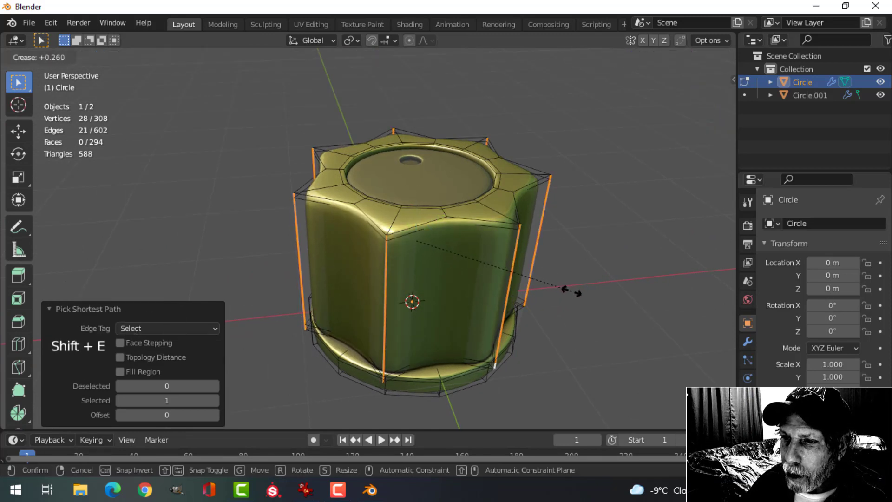
{"action": "key", "text": "Tab"}
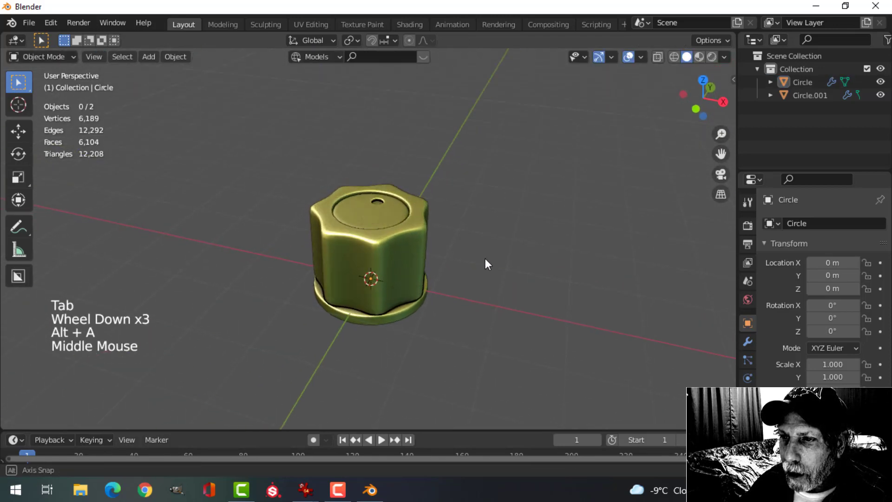
Add a loop cut near the upper star edge, slid about 0.45, reaching 6,413 vertices.
{"action": "scroll", "scroll_direction": "up", "scroll_amount": 3}
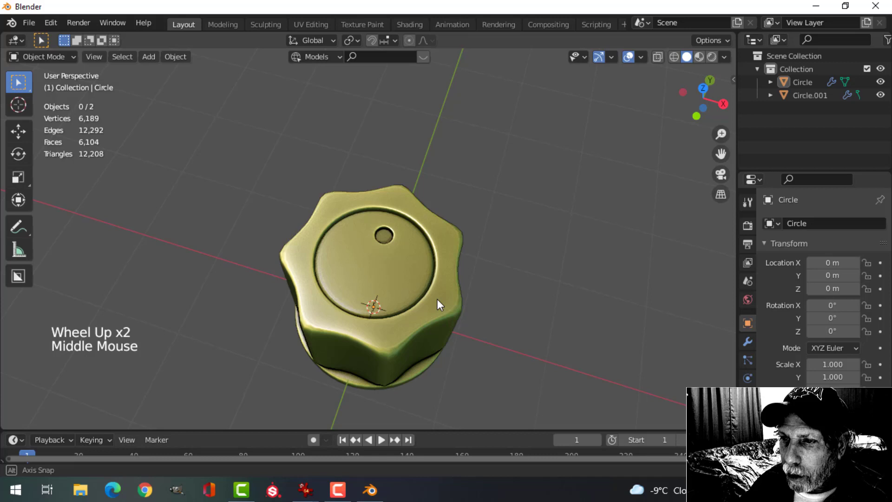
{"action": "key", "text": "Tab"}
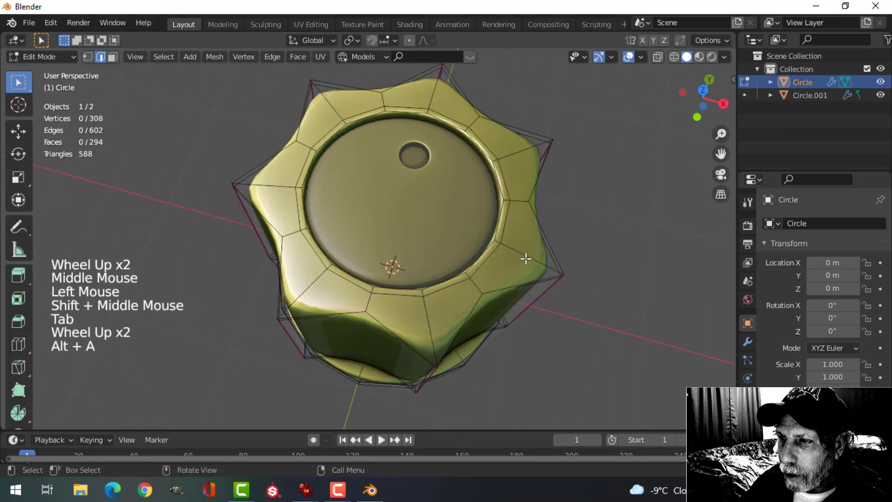
{"action": "key", "text": "ctrl+r"}
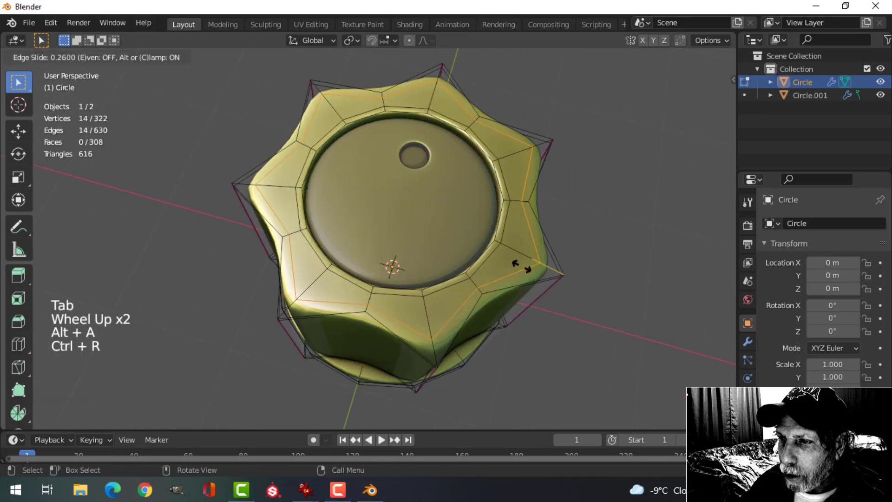
{"action": "mouse_move", "coordinate": [523, 271]}
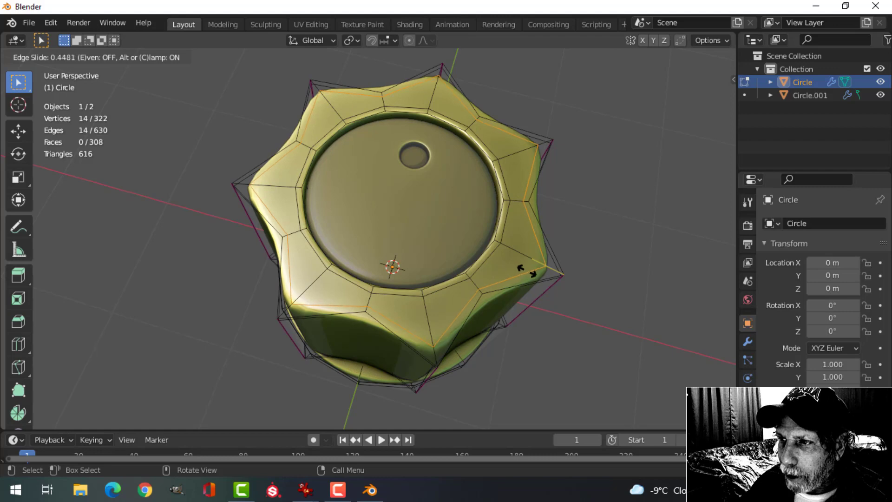
{"action": "key", "text": "Tab"}
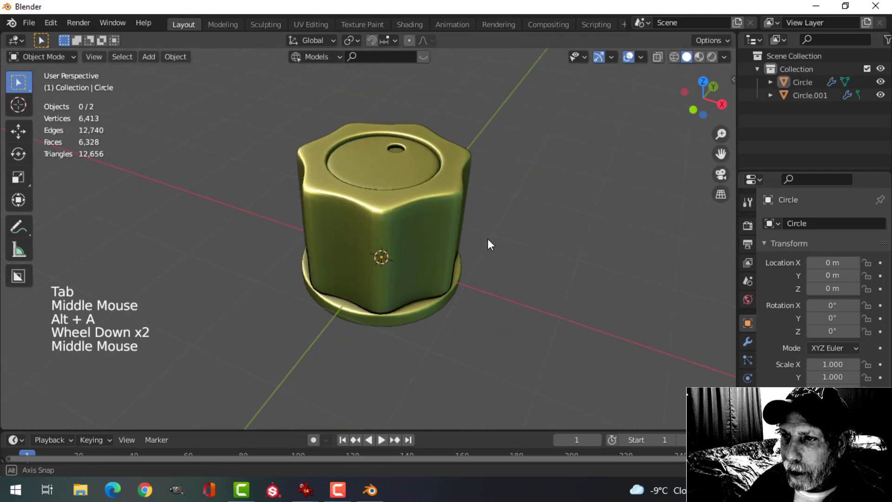